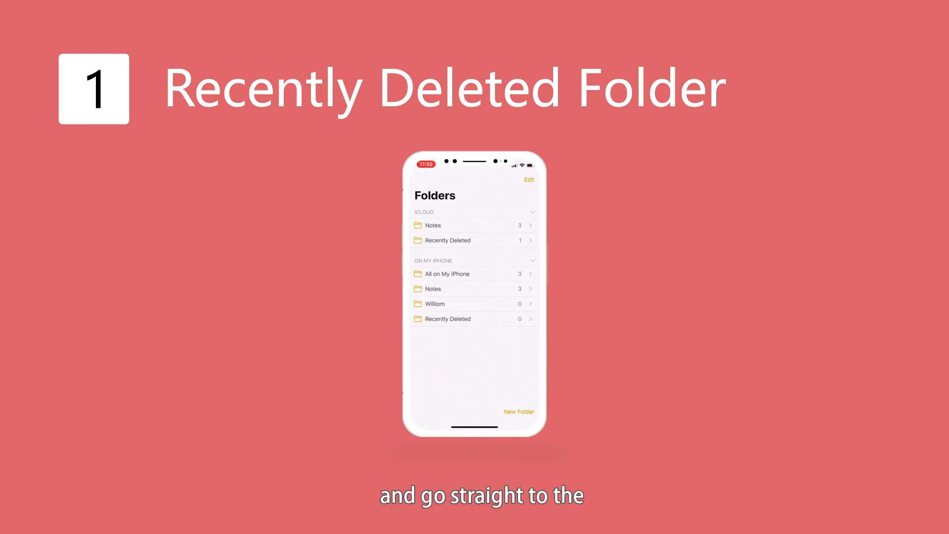
- In Recently Deleted, enter multi-select mode and select both deleted notes
click(447, 240)
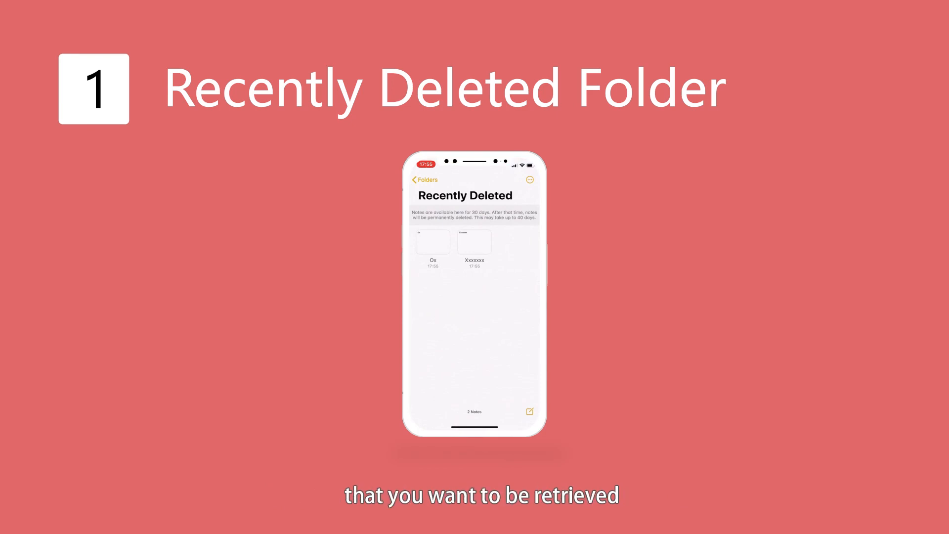
click(528, 179)
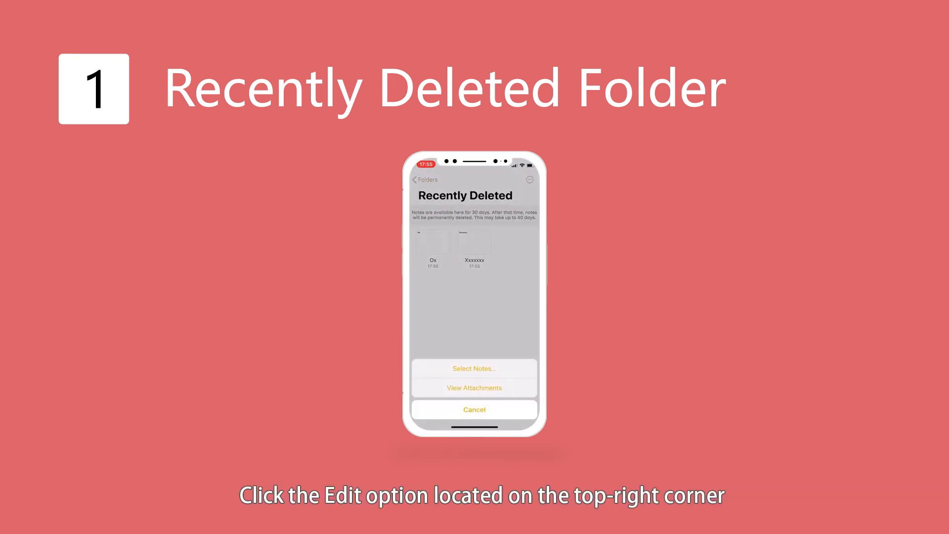
click(474, 368)
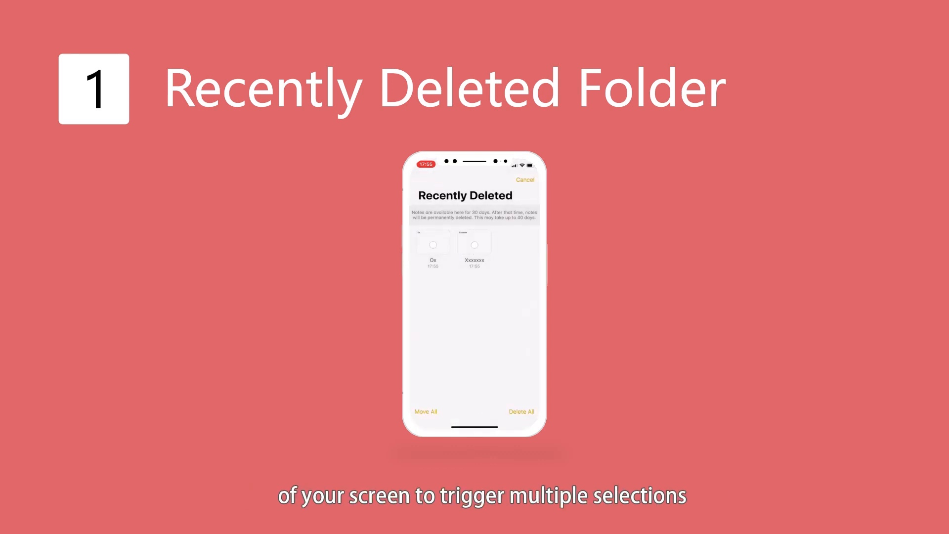
click(474, 244)
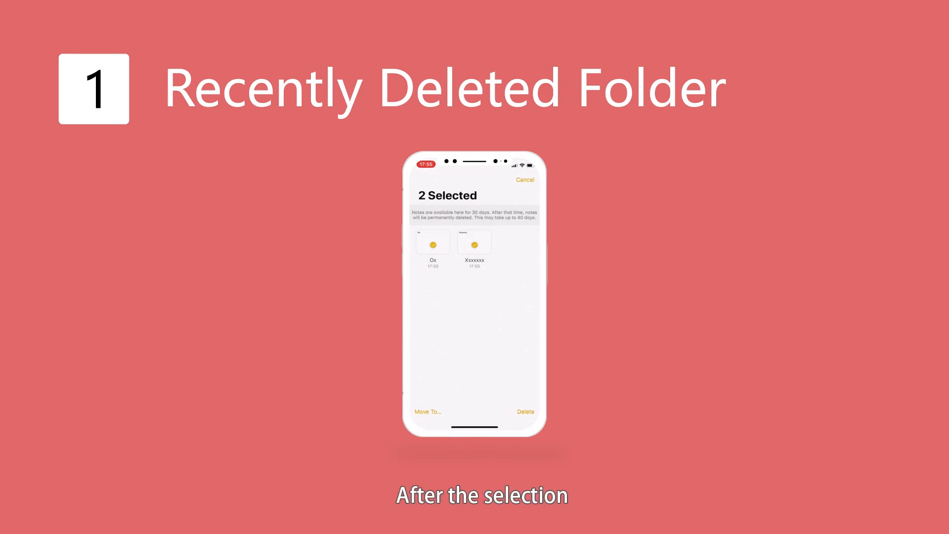
- Move the selected notes into the Notes folder, leaving Recently Deleted empty
click(427, 411)
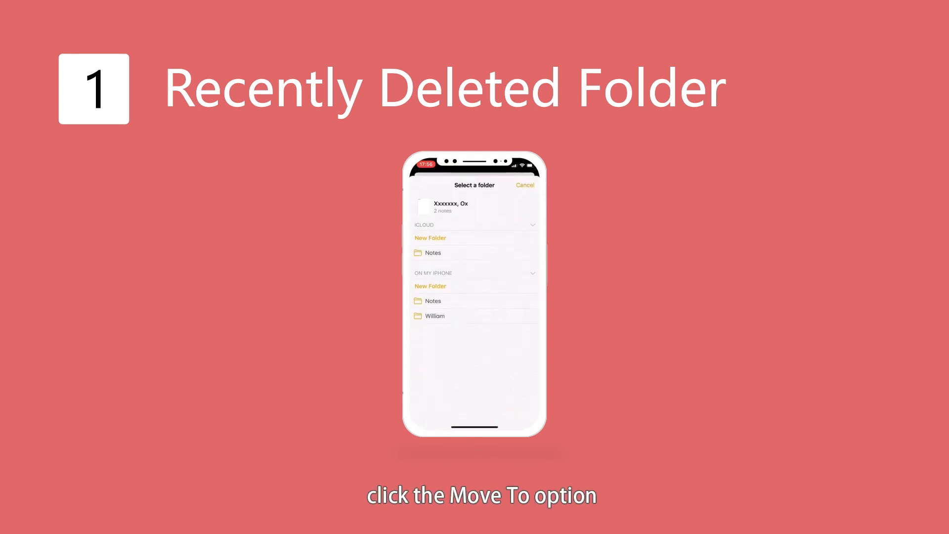
click(524, 185)
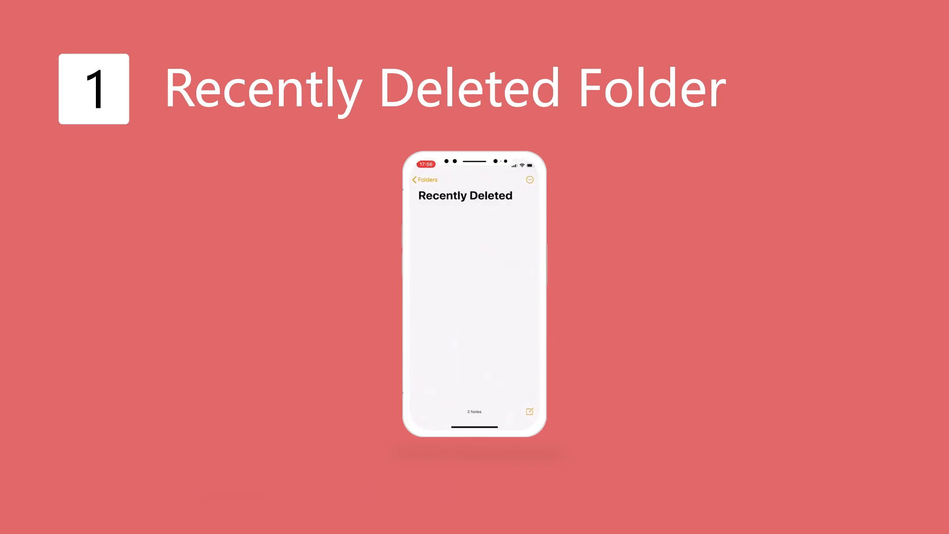
click(424, 179)
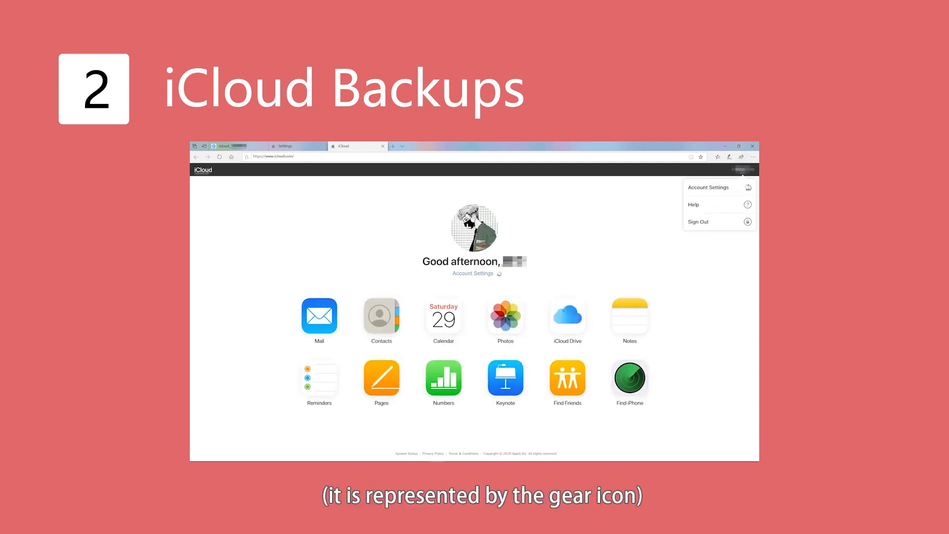
- Go to iCloud Account Settings and start Restore Files under Advanced
click(708, 187)
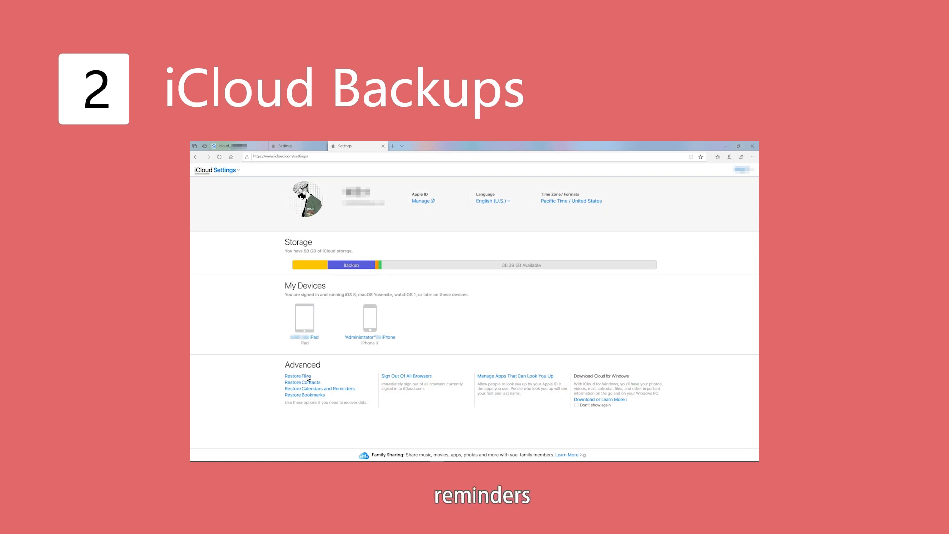
click(297, 375)
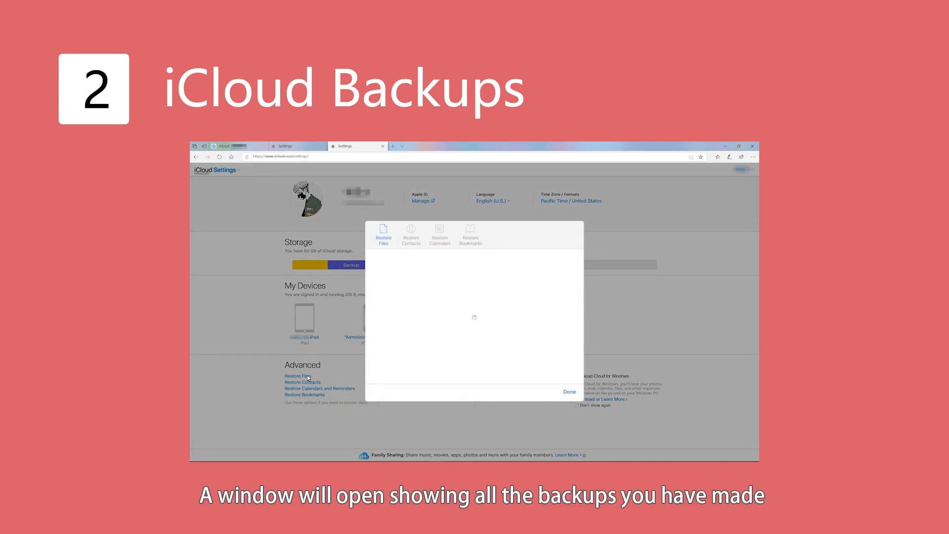
- Tick the deleted notes file in the Restore Files list and restore it
click(384, 236)
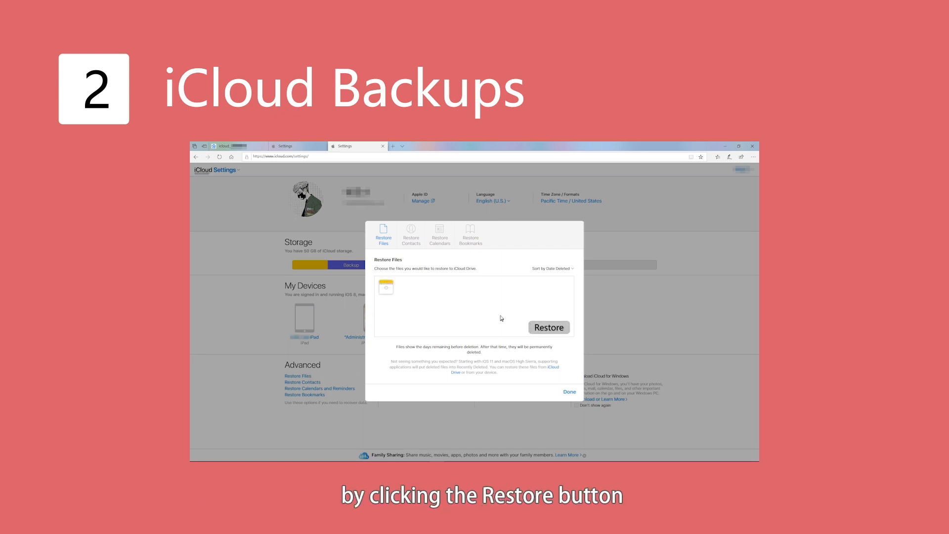
click(549, 327)
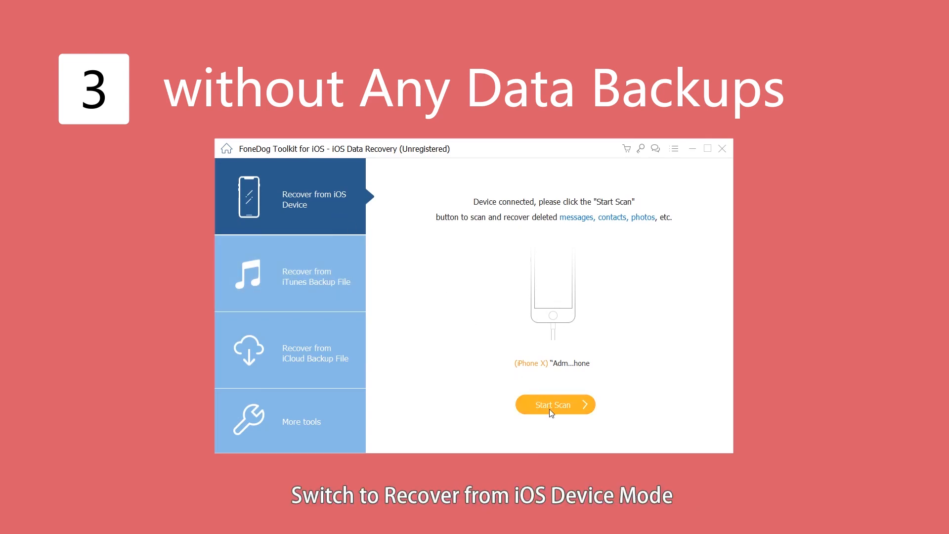
- Run Start Scan on the connected iPhone and view the Notes found under Memos & Others
click(555, 405)
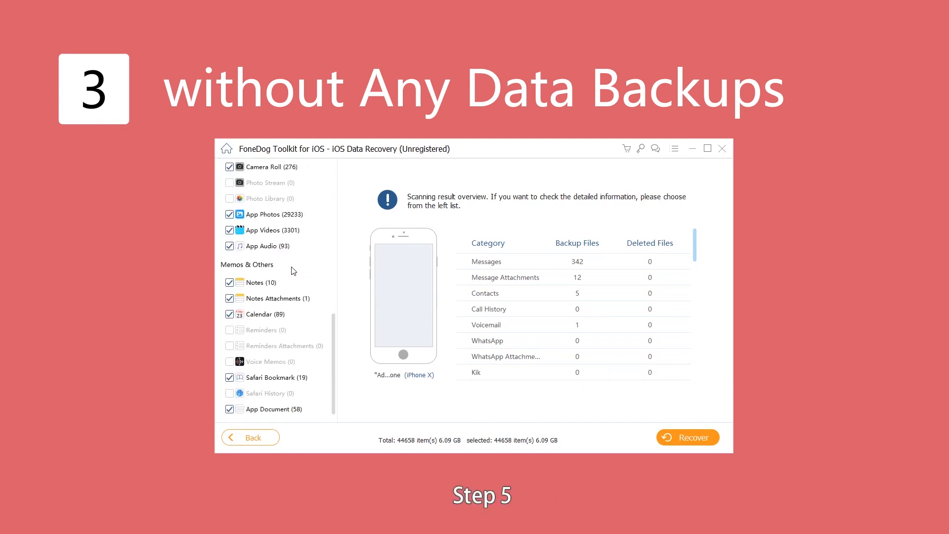
click(255, 282)
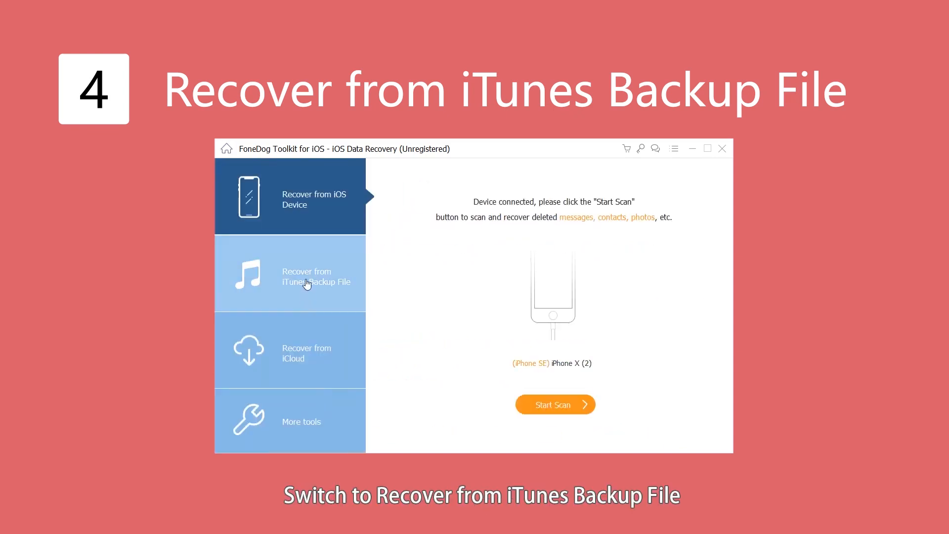
- Scan the latest iTunes backup via Recover from iTunes Backup File and review its notes
click(290, 276)
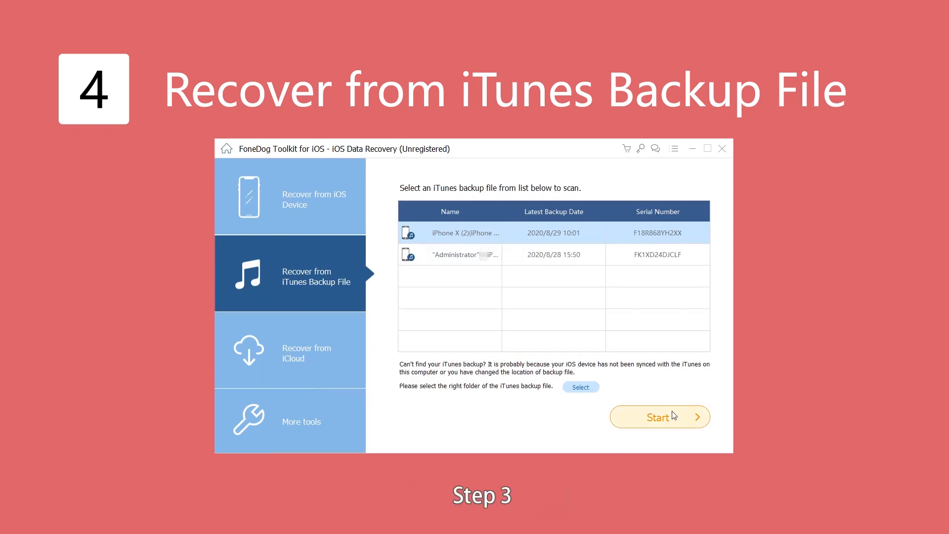
click(659, 416)
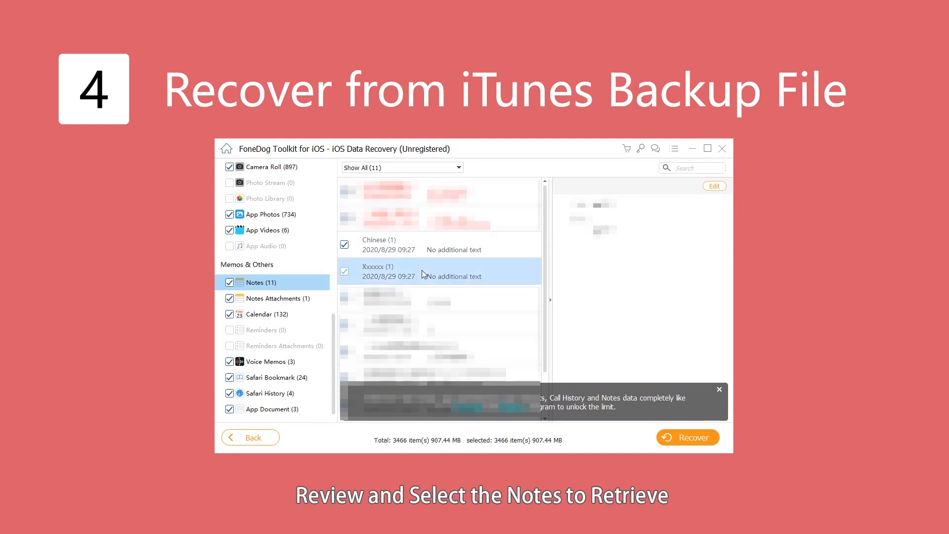
click(719, 389)
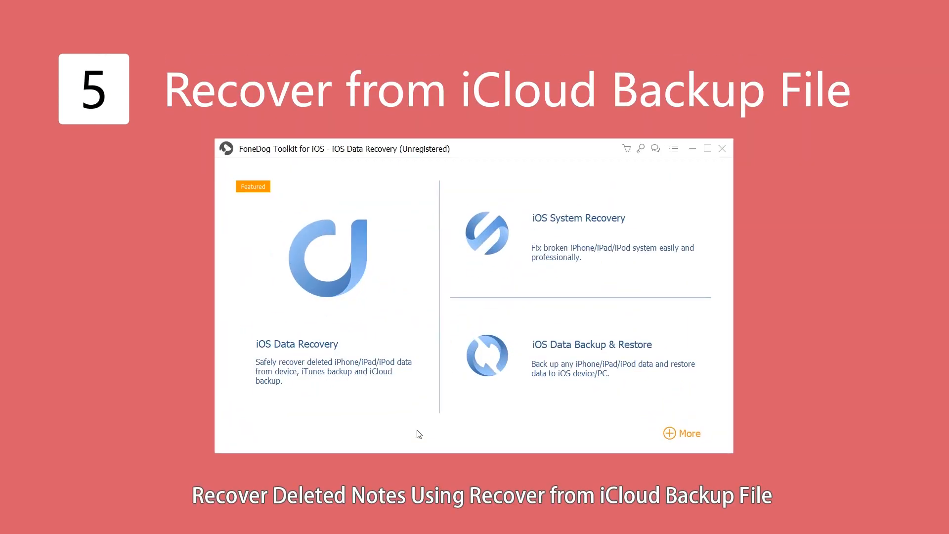
mouse_move(362, 317)
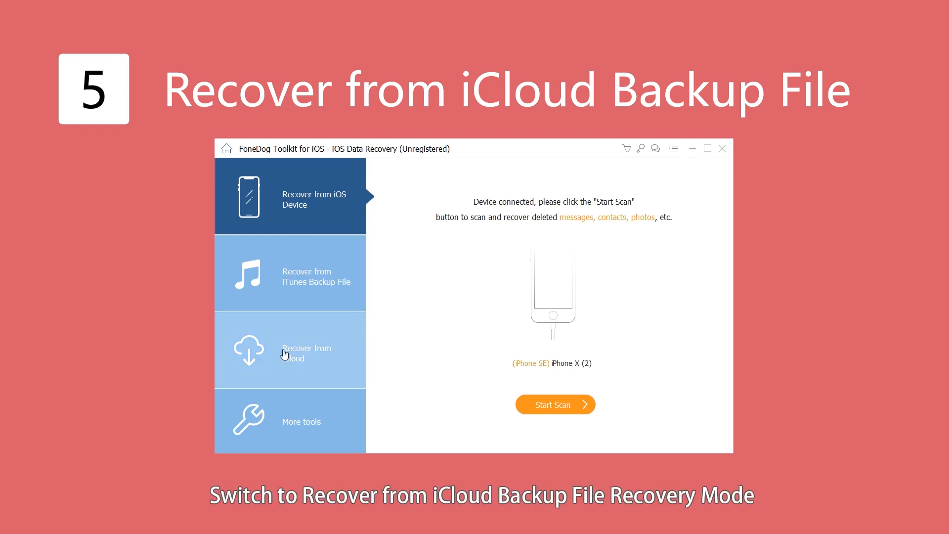
- Use Recover from iCloud: sign in, scan Note & Attachments, and dismiss the notice to show results
click(290, 350)
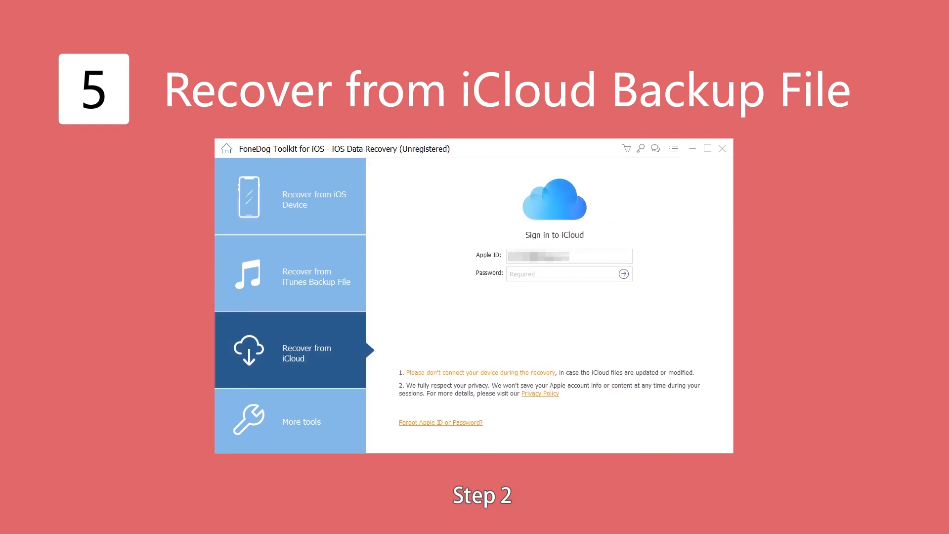
click(624, 274)
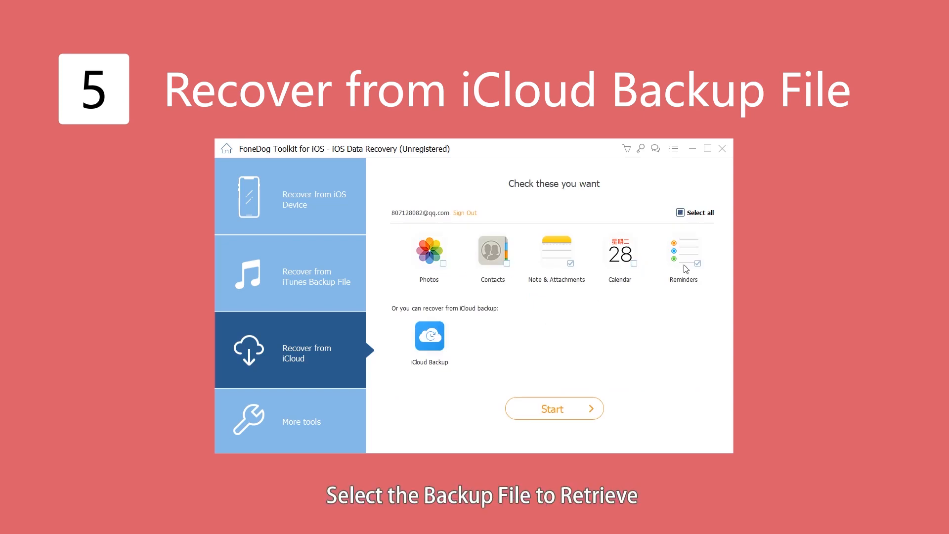
click(553, 408)
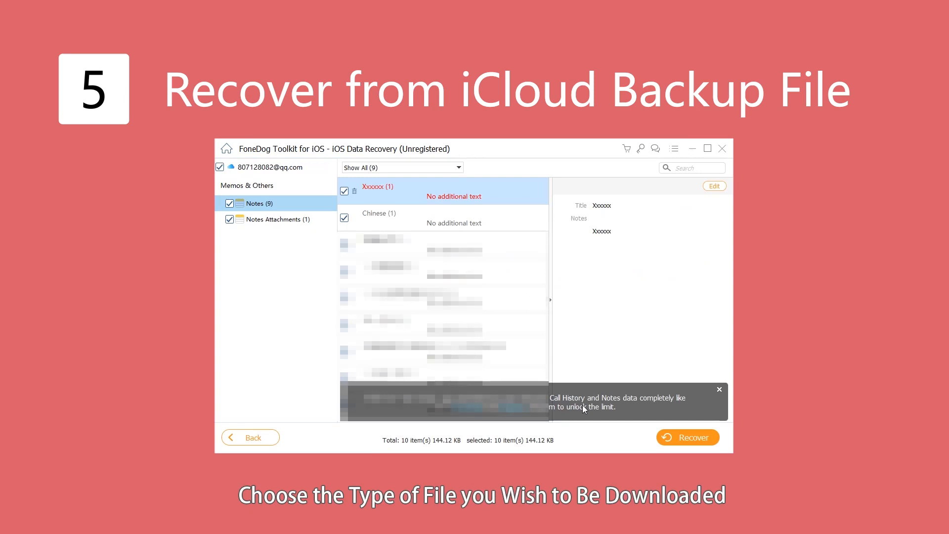
click(720, 389)
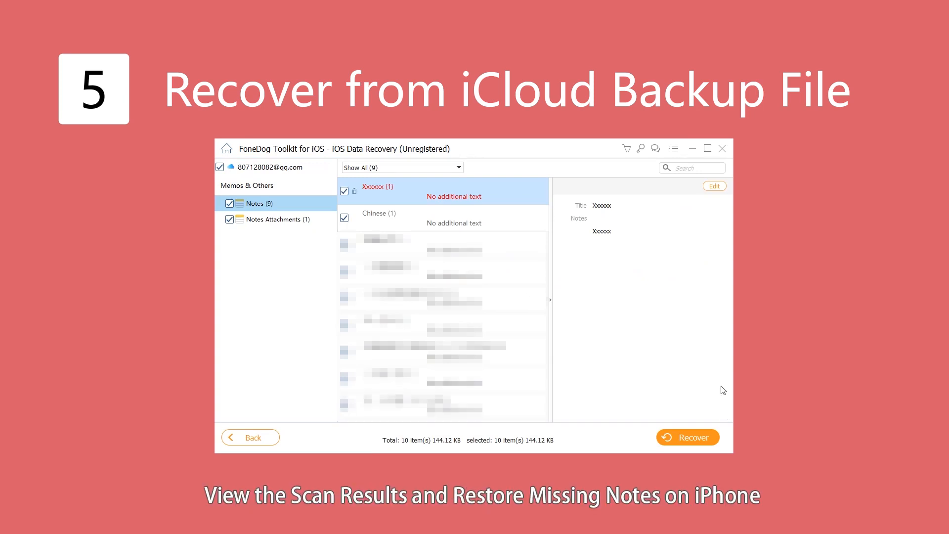